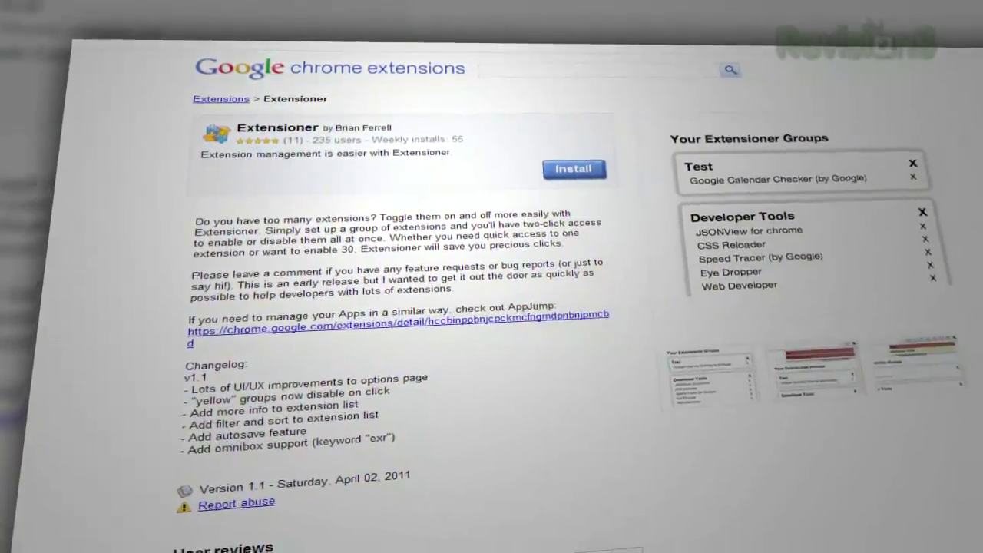
# Step: Install Extensioner from its Chrome Web Store page
pyautogui.click(573, 168)
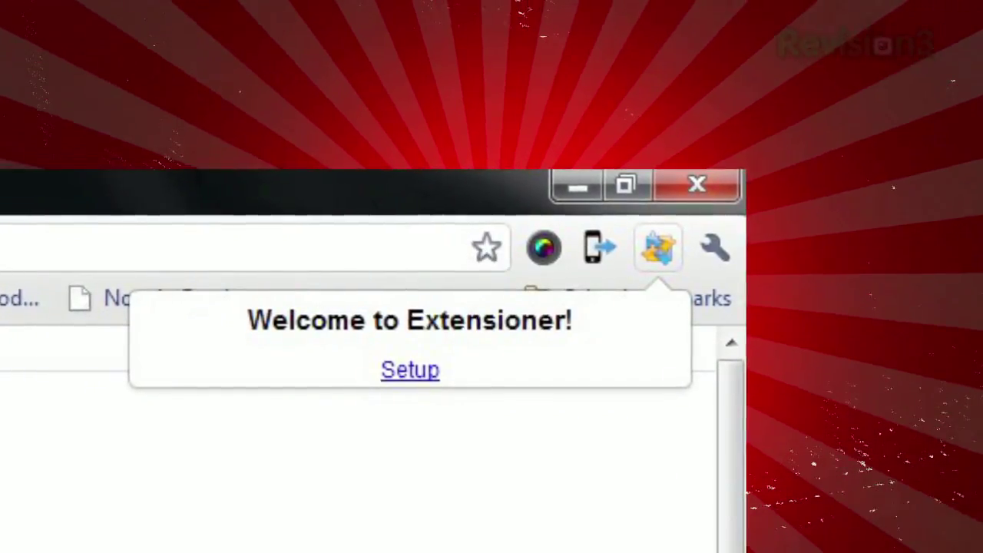
# Step: From the welcome popup's Setup link, create a new group named 'For Testing'
pyautogui.click(409, 368)
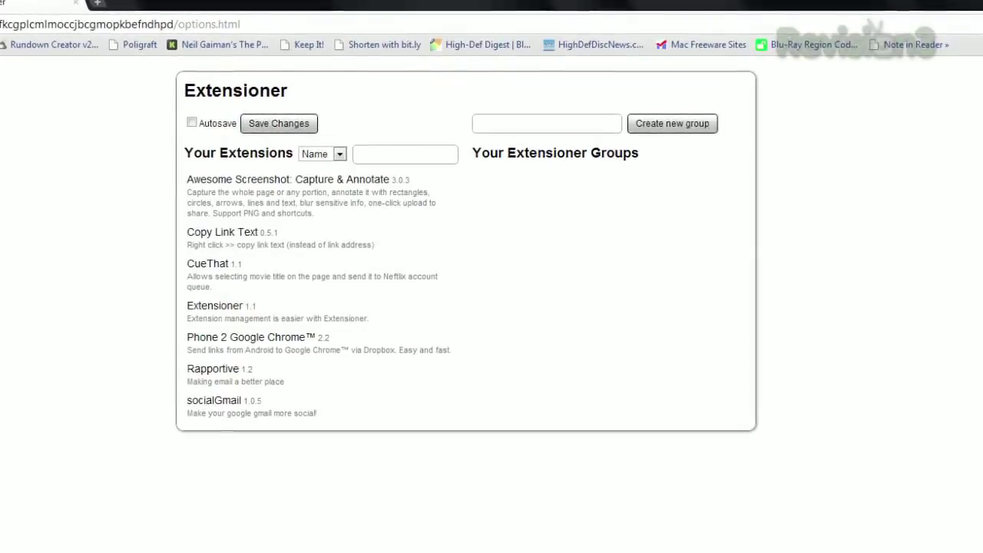
pyautogui.write('For Testing')
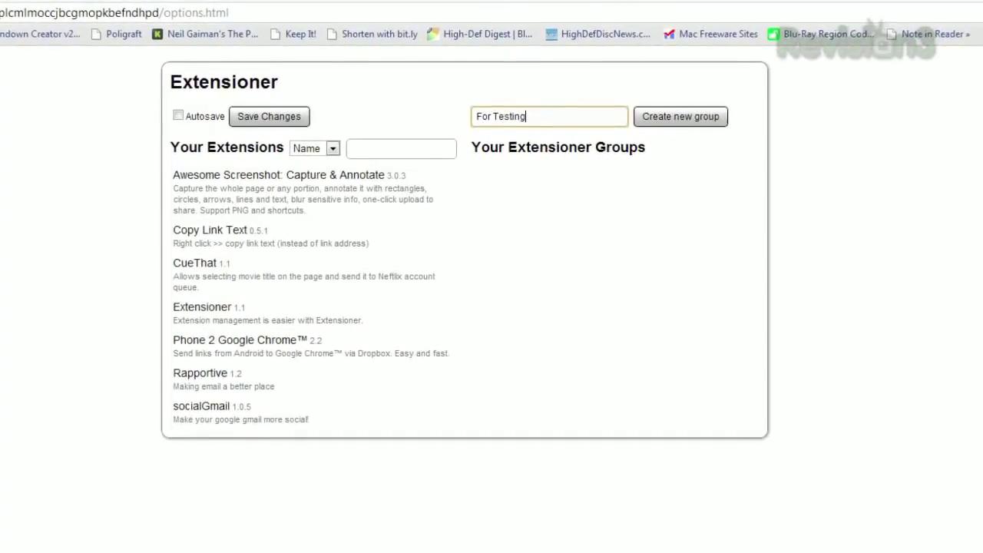
pyautogui.click(682, 117)
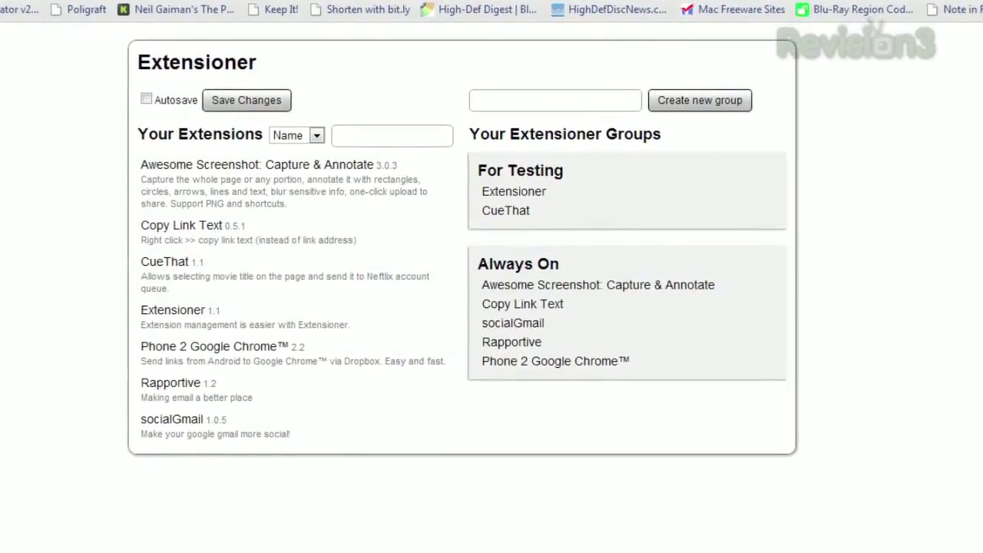
pyautogui.click(794, 120)
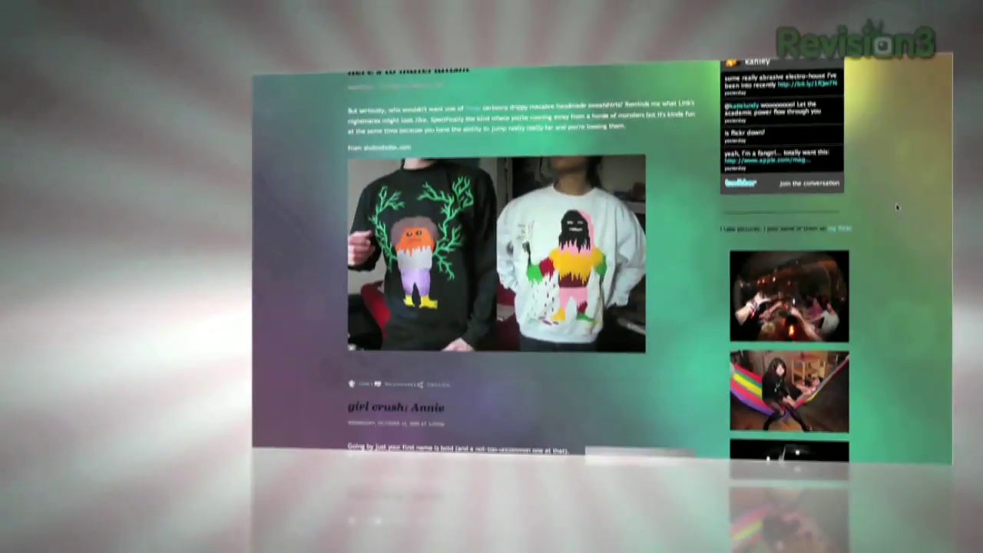
pyautogui.scroll(-3)
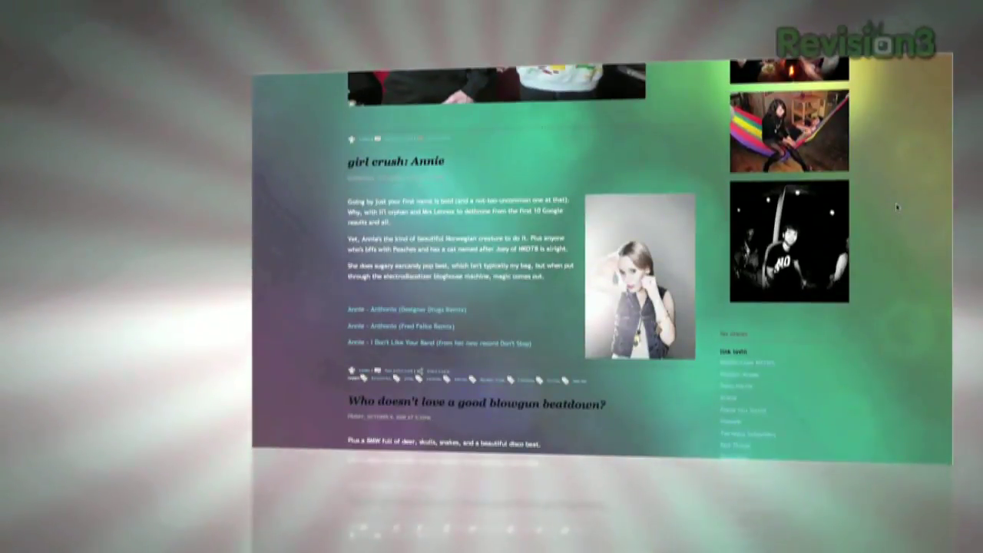